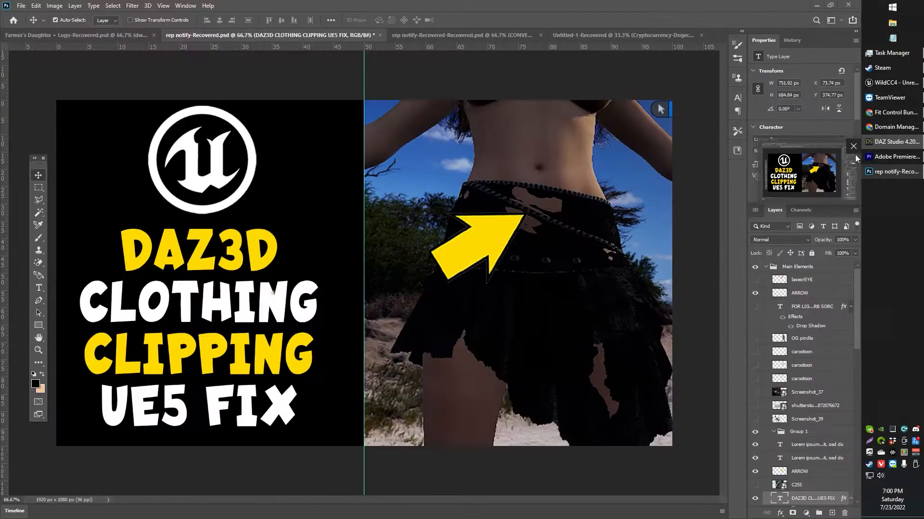
Bring the Daz Studio window with the Genesis 8 Female figure to the front.
click(892, 142)
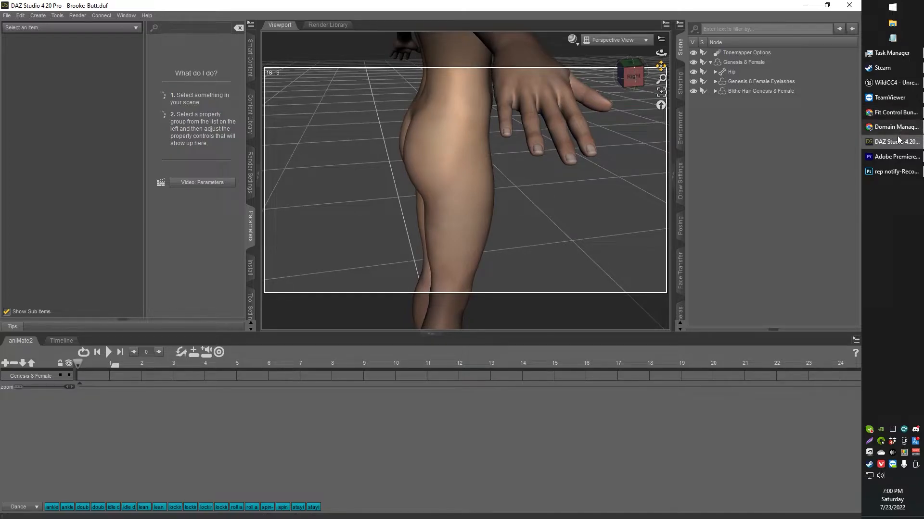
mouse_move(895, 83)
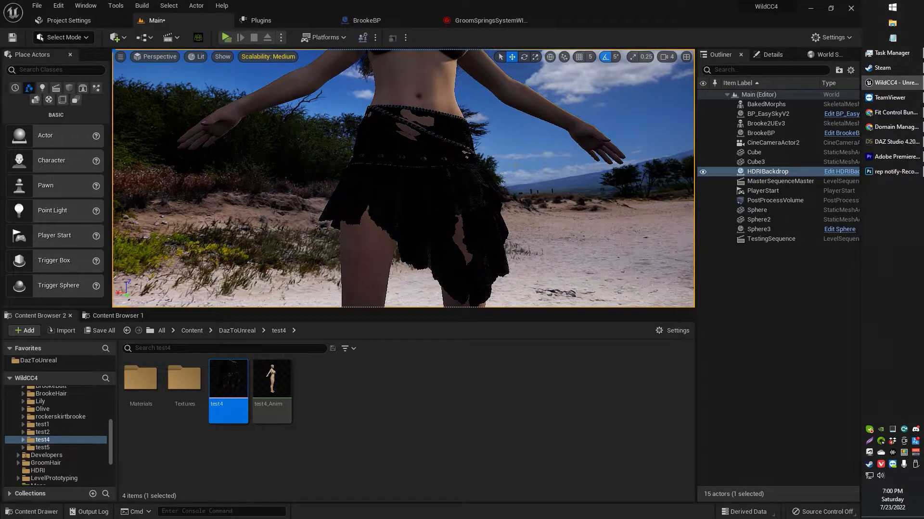
mouse_move(453, 175)
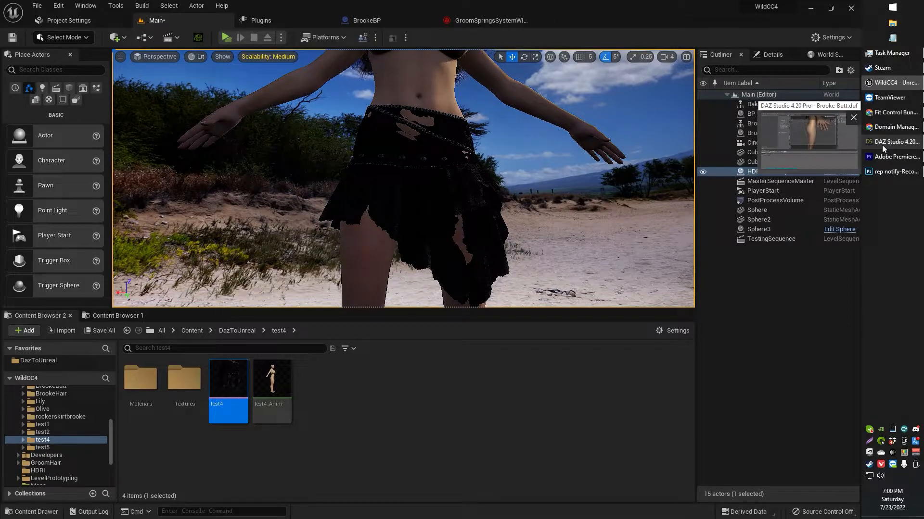
Clear the wardrobe search and put the FGCG Shorts on the Genesis 8 Female figure.
click(895, 141)
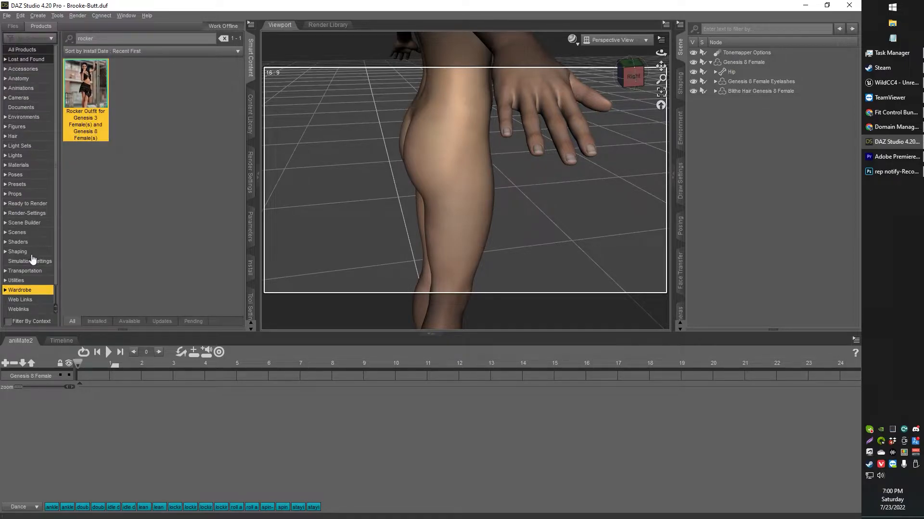
click(223, 39)
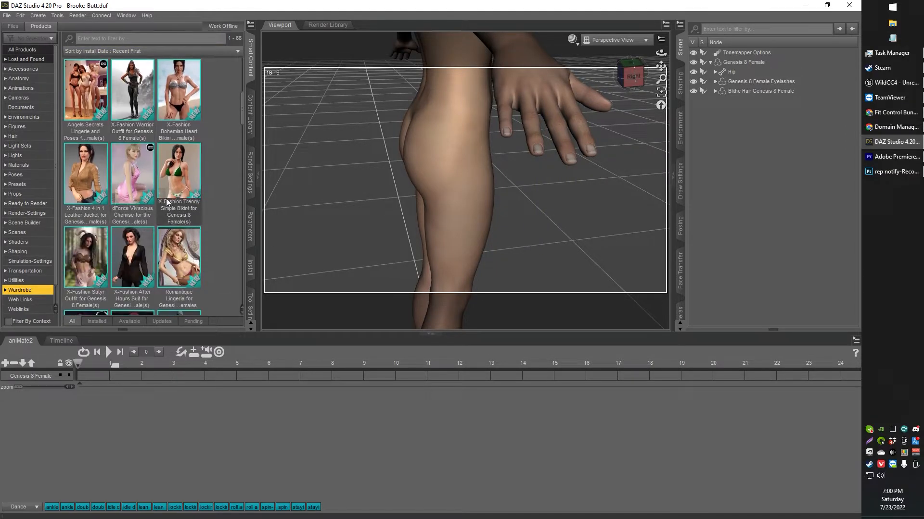
scroll(down, 3)
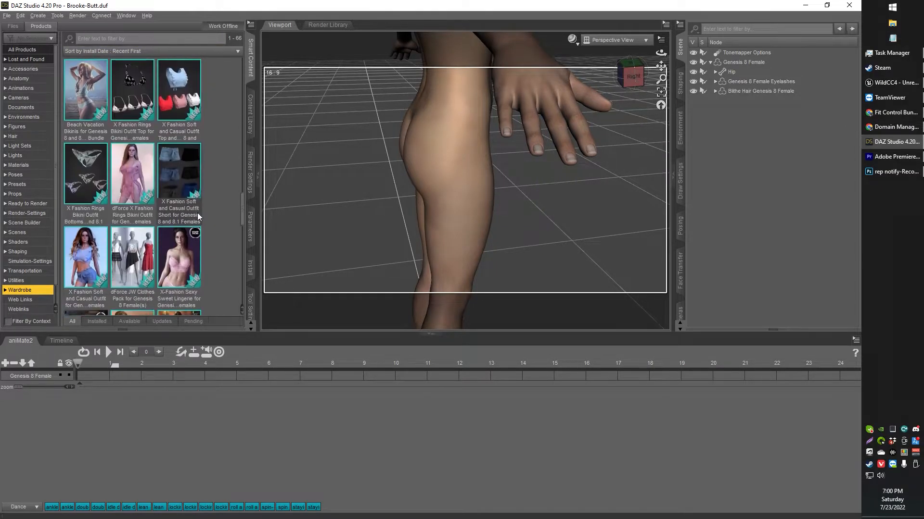
scroll(down, 3)
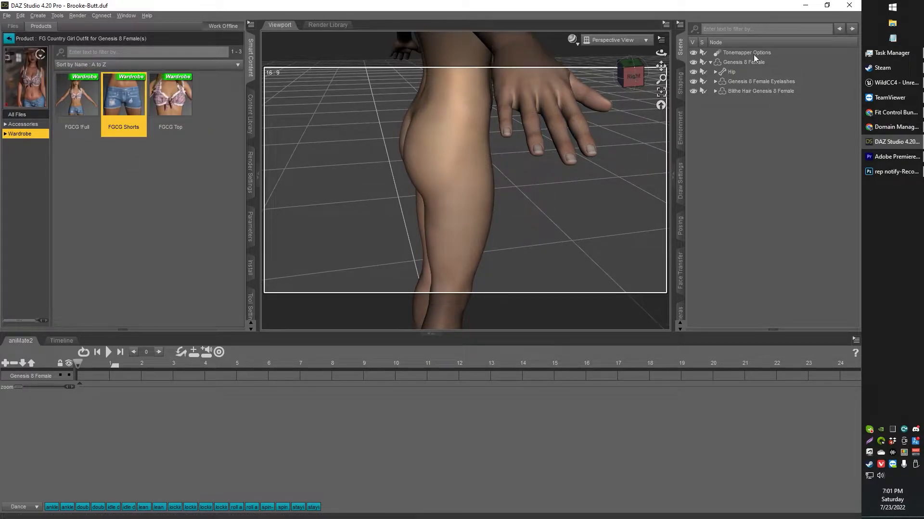
double_click(123, 94)
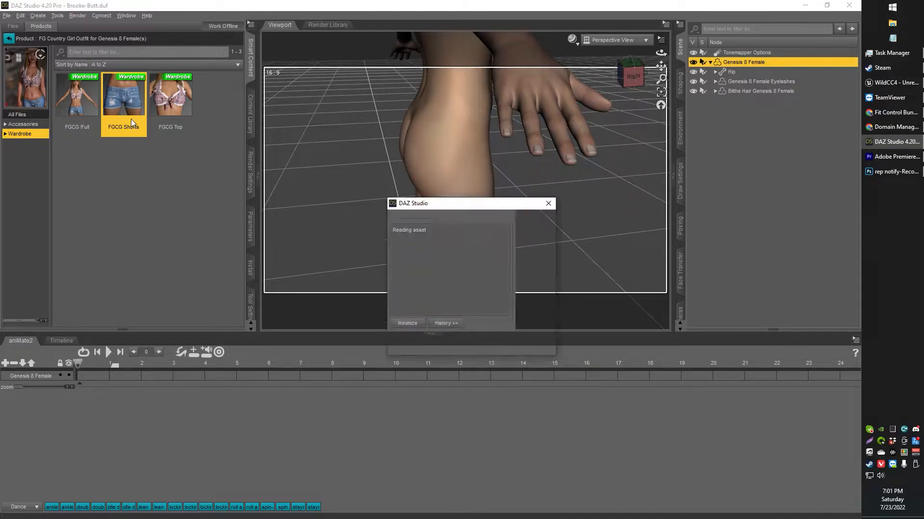
double_click(123, 95)
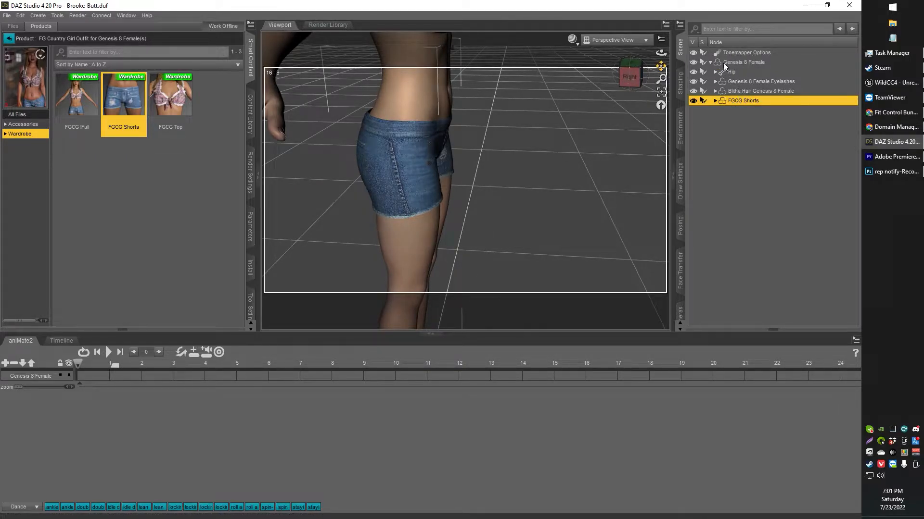
Select the FGCG Shorts in the scene for export.
click(745, 62)
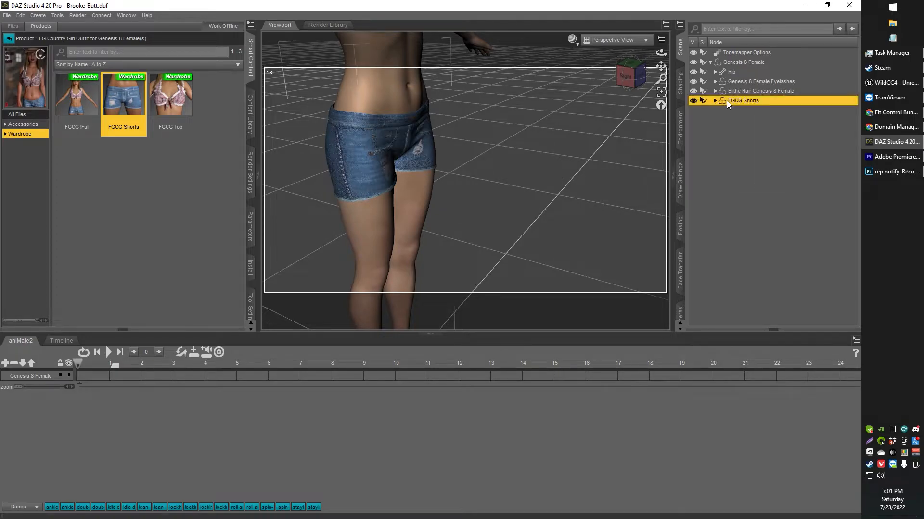
click(743, 62)
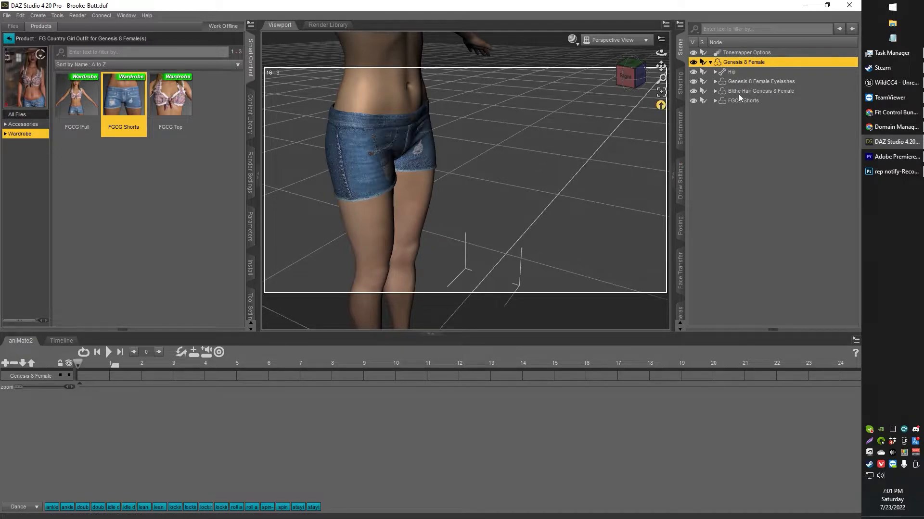
click(743, 100)
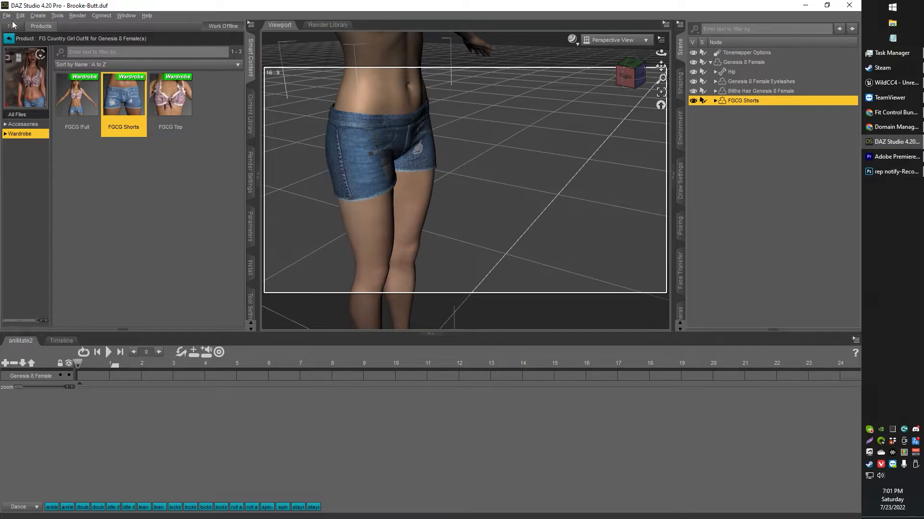
Export the shorts with File > Send To > Daz to Unreal, asset name 'cowgirlshorts'.
click(6, 15)
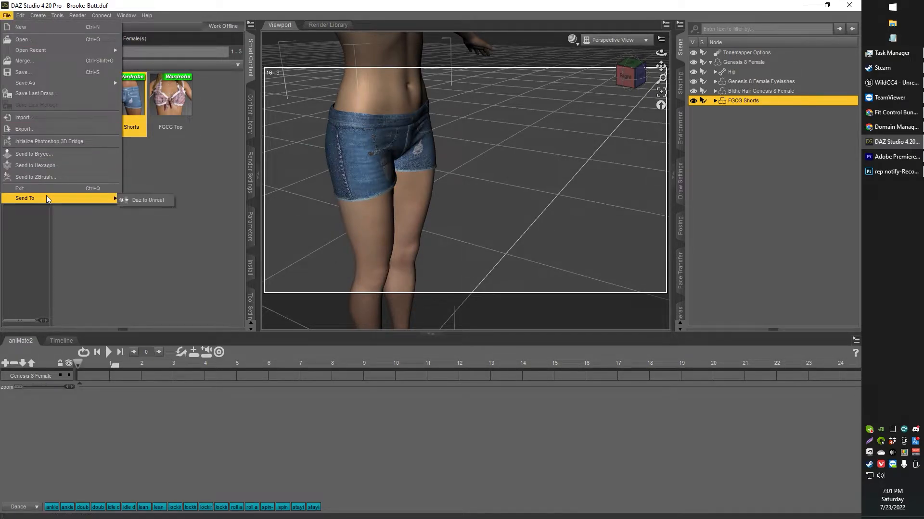
click(148, 200)
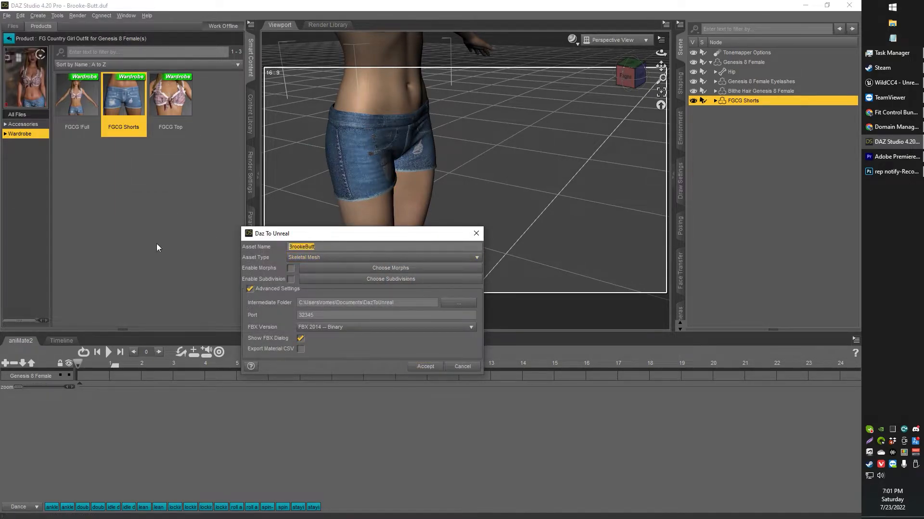
text(test)
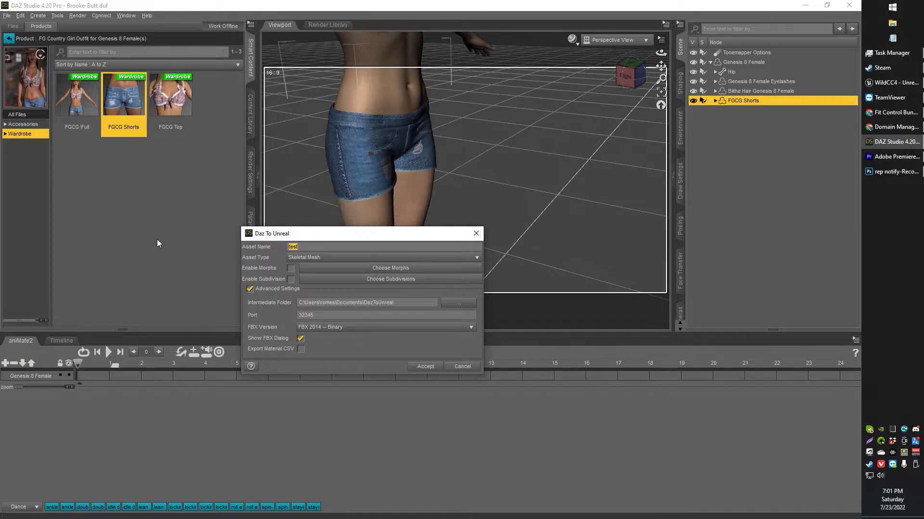
text(cowgirlshor)
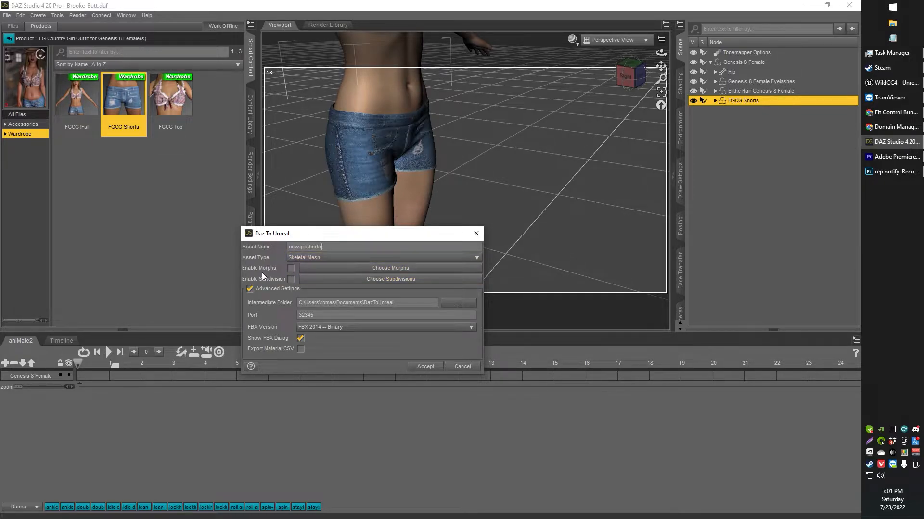
click(424, 367)
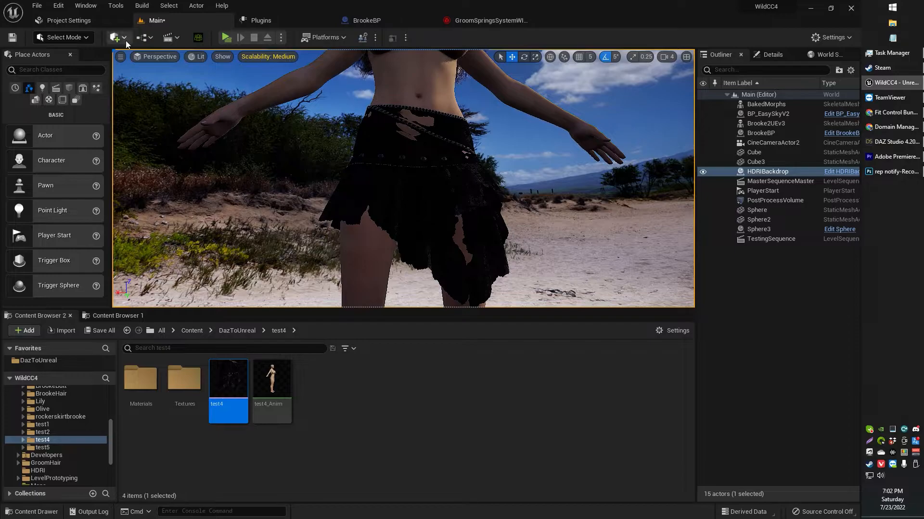
Leave Zero Root Rotation on Import ticked in the Daz to Unreal Project Settings.
click(63, 20)
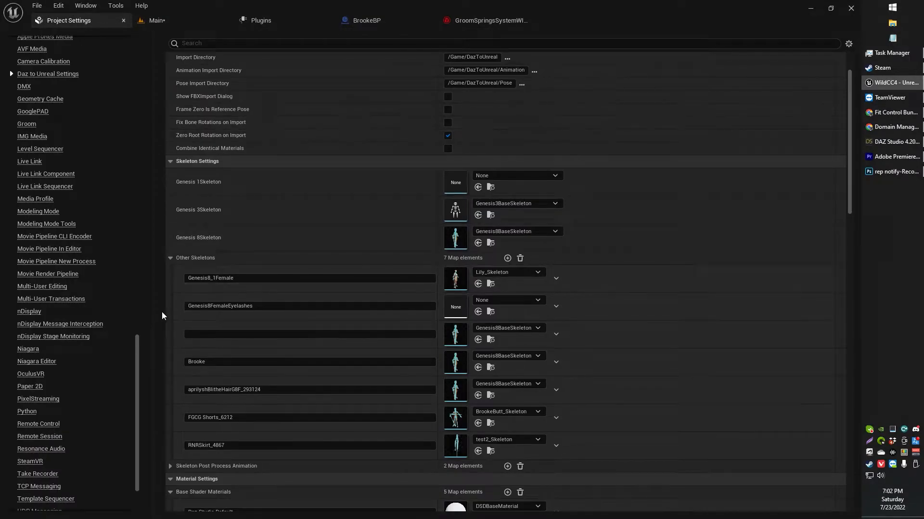
mouse_move(48, 125)
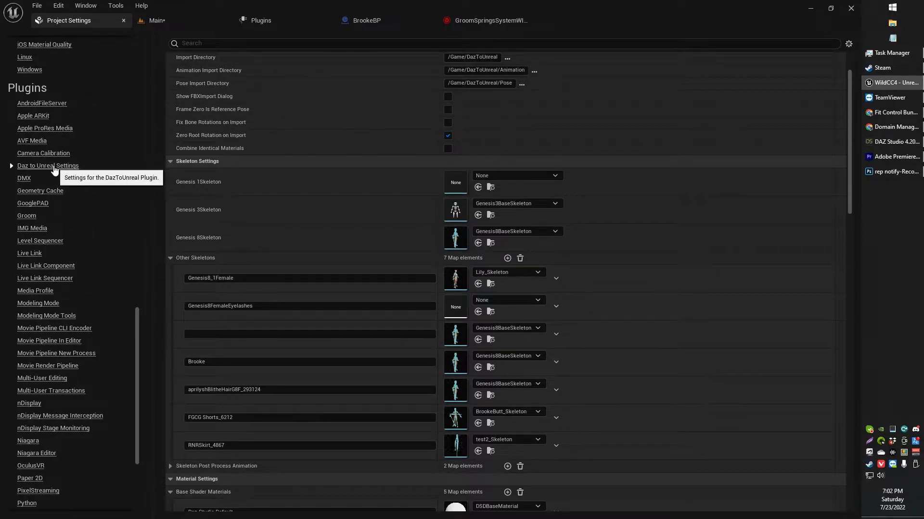
scroll(down, 3)
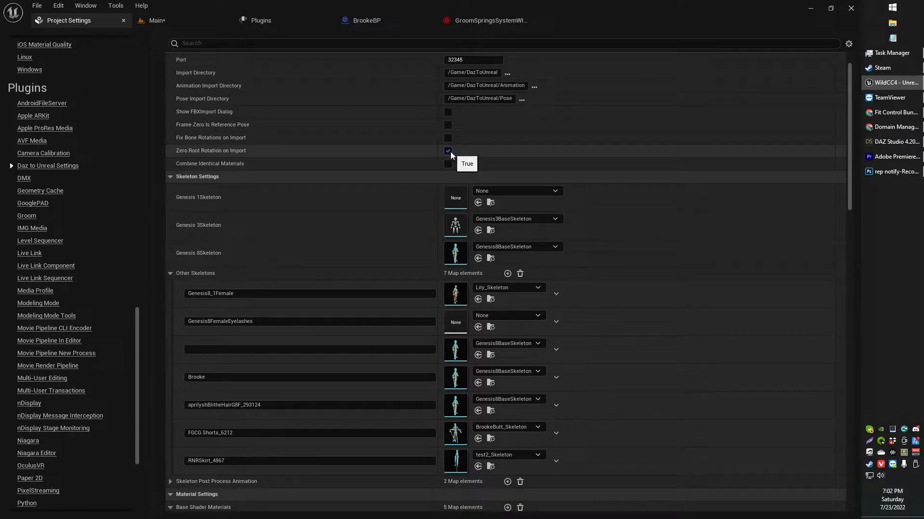
click(446, 151)
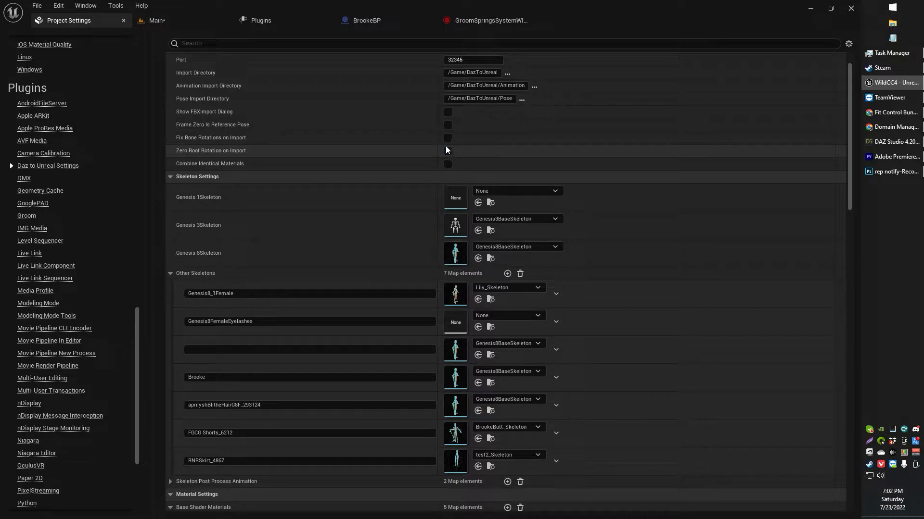
click(447, 150)
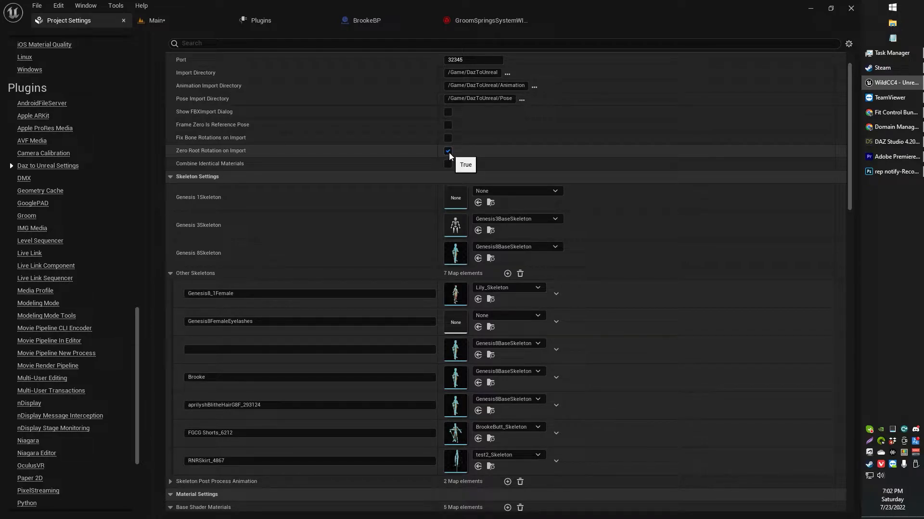
mouse_move(459, 159)
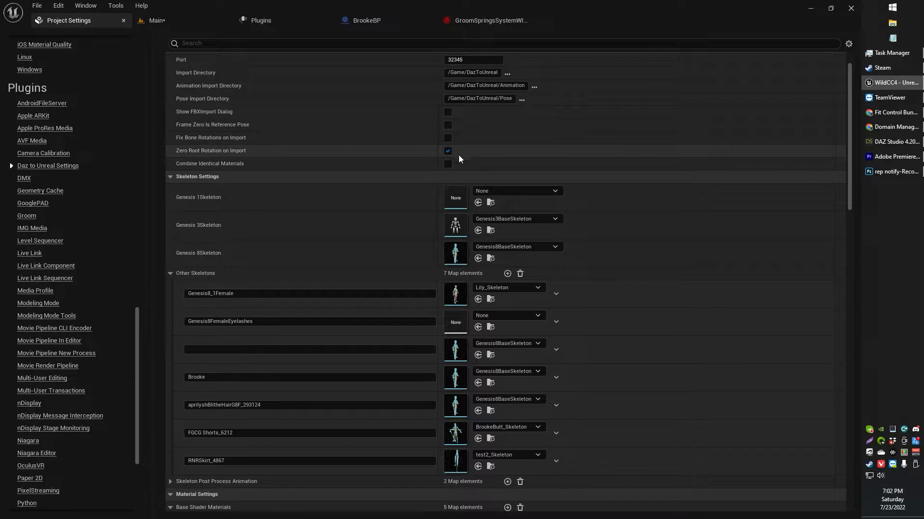
mouse_move(446, 150)
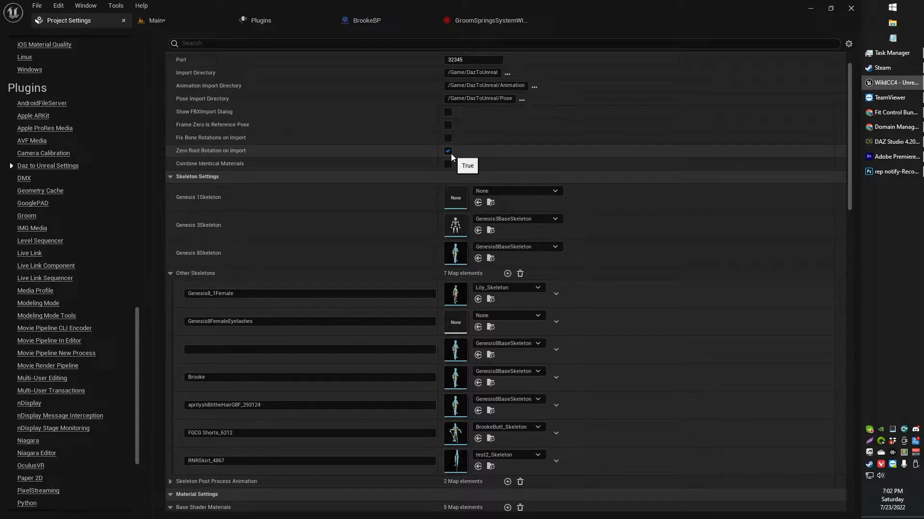
mouse_move(877, 178)
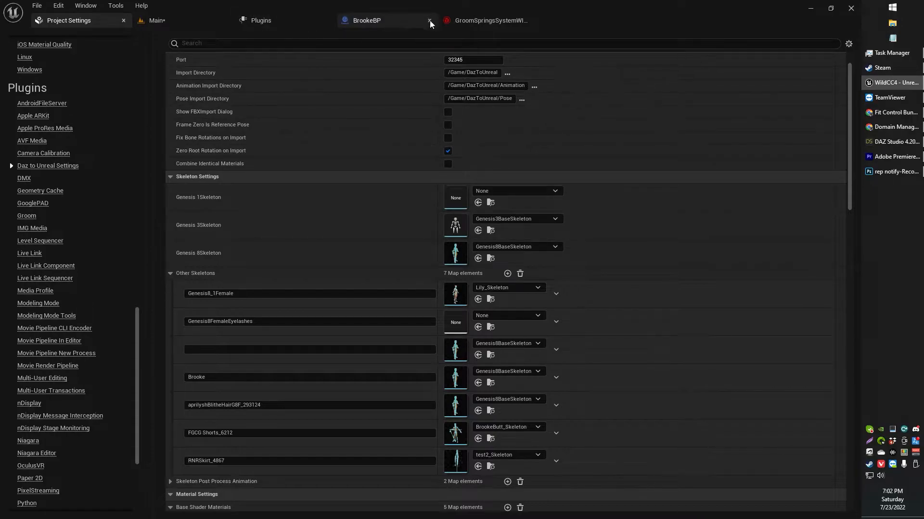
Return to Daz Studio and accept the FBX export options for the shorts.
click(895, 141)
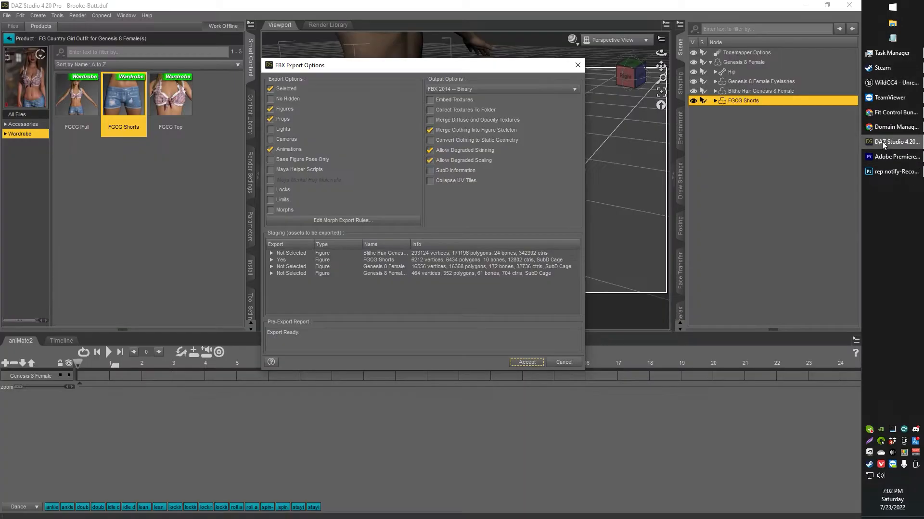
click(526, 361)
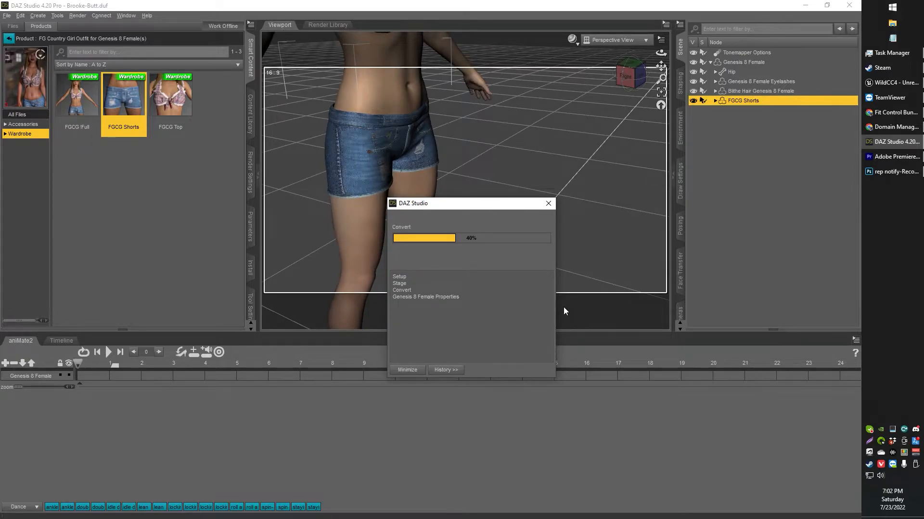
mouse_move(585, 263)
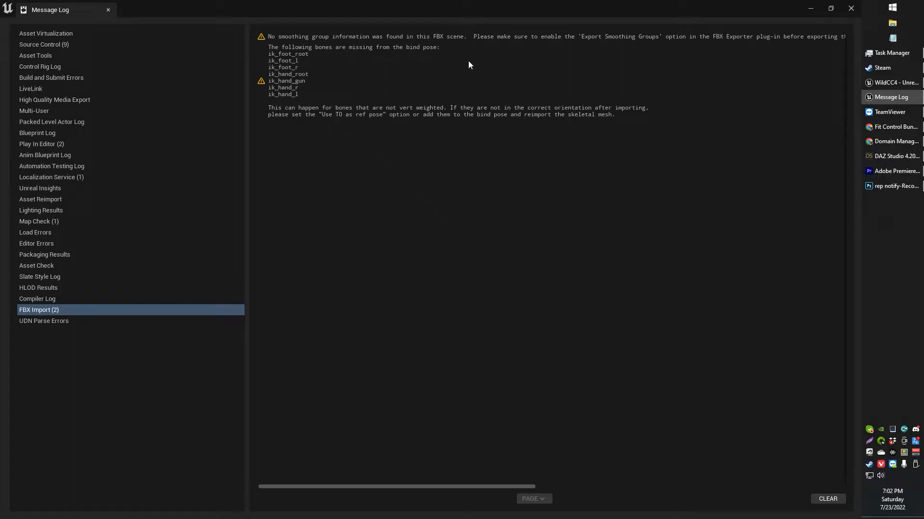
mouse_move(107, 10)
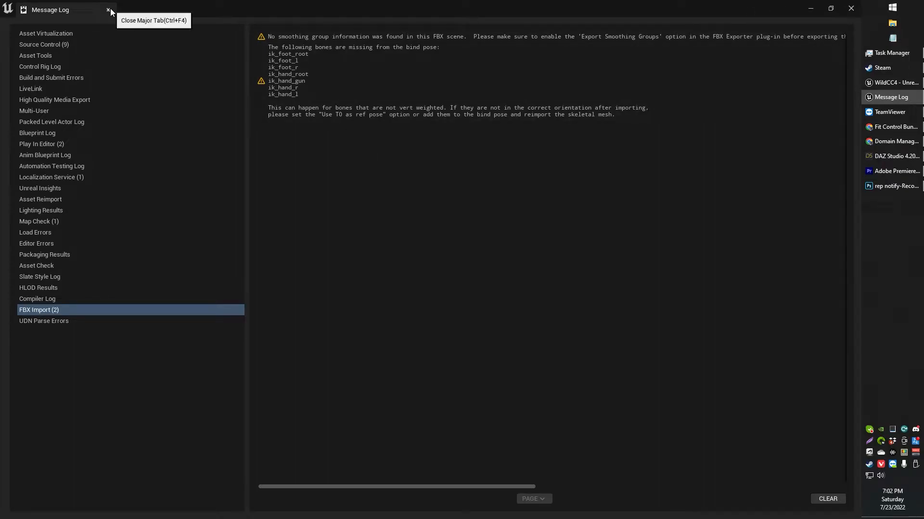
Close the import Message Log and switch to the BrookeBP blueprint tab.
click(108, 10)
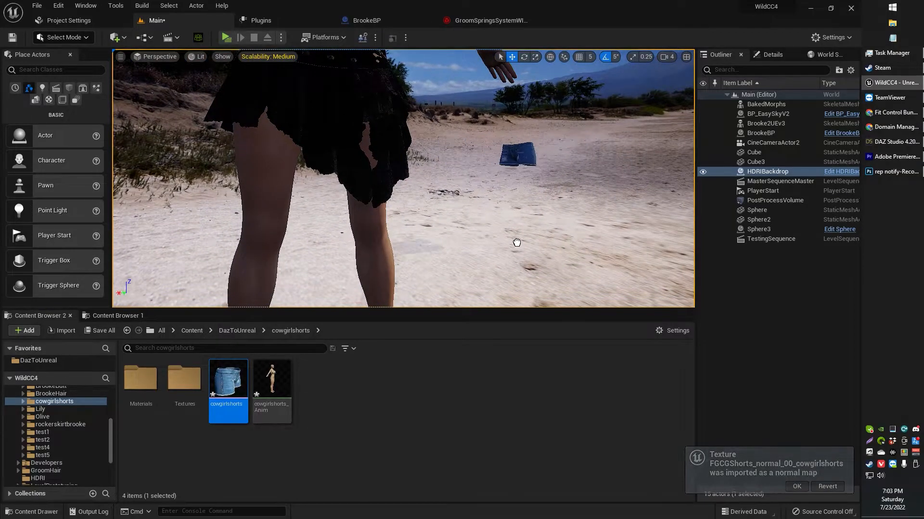
click(516, 152)
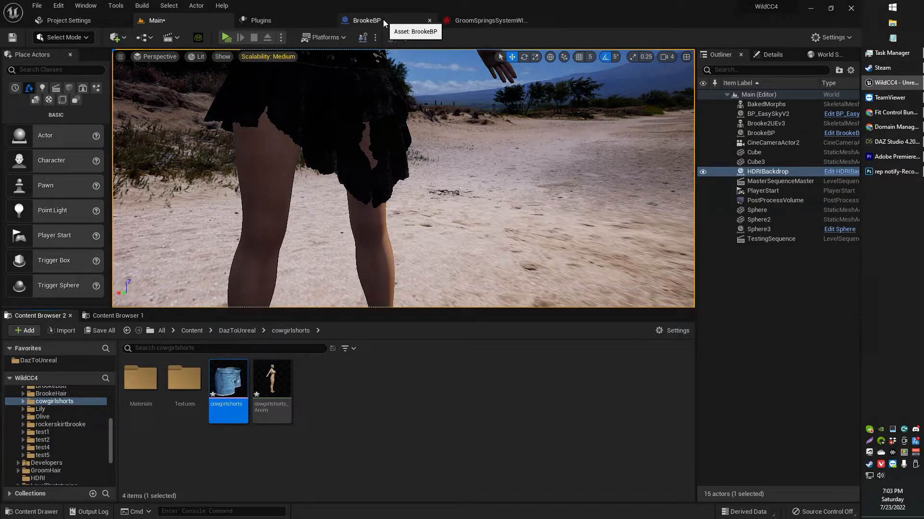
click(365, 20)
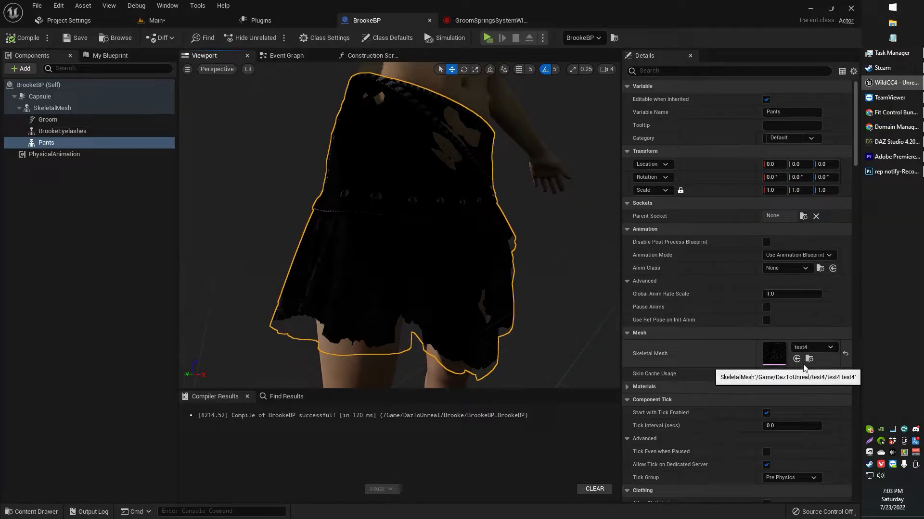
Inspect the Pants Skeletal Mesh field in the BrookeBP blueprint.
click(829, 347)
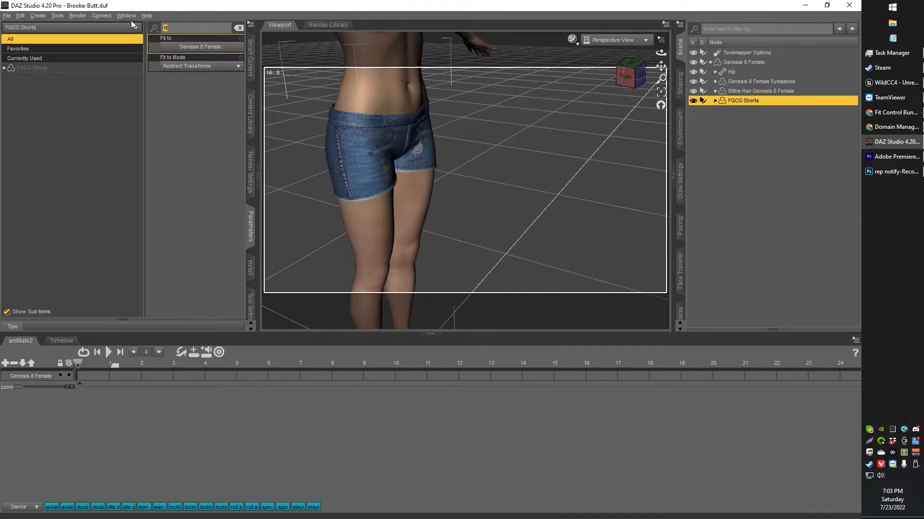
Keep the shorts' Fit to Mode on Redirect Transforms, then return to the level view.
click(197, 65)
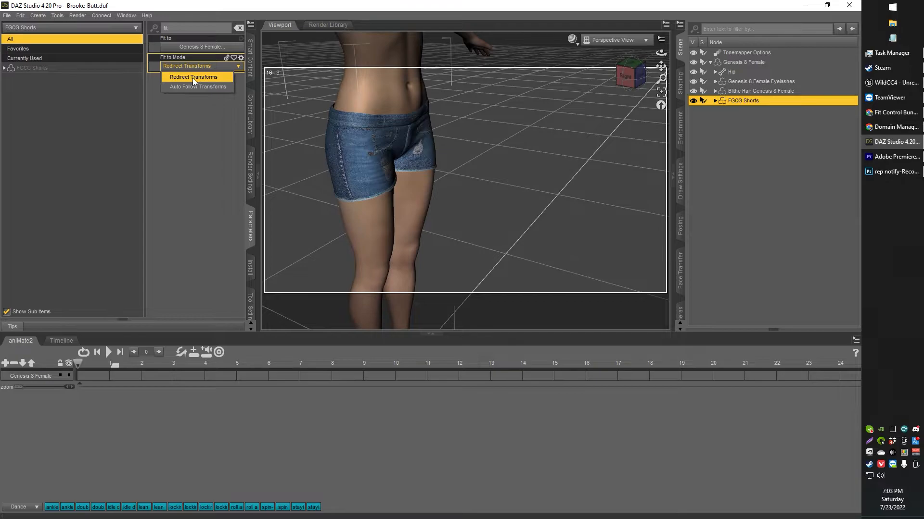
click(195, 77)
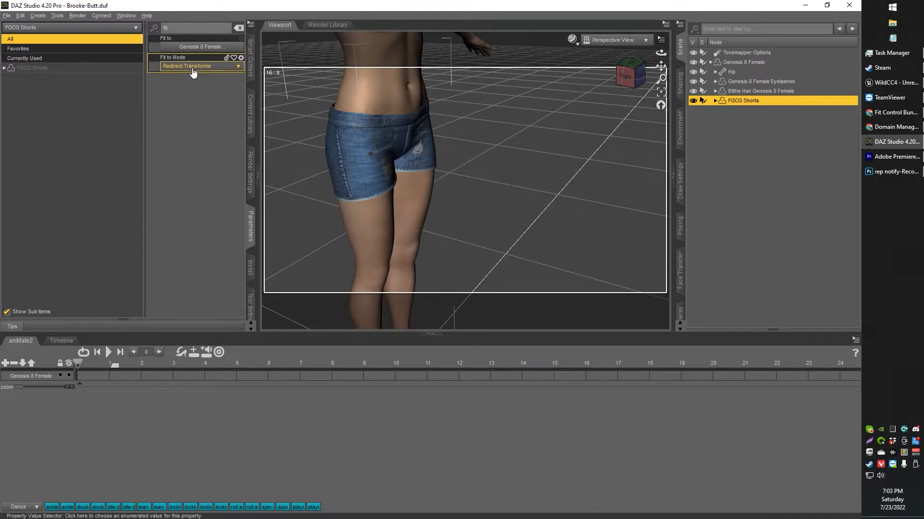
click(194, 65)
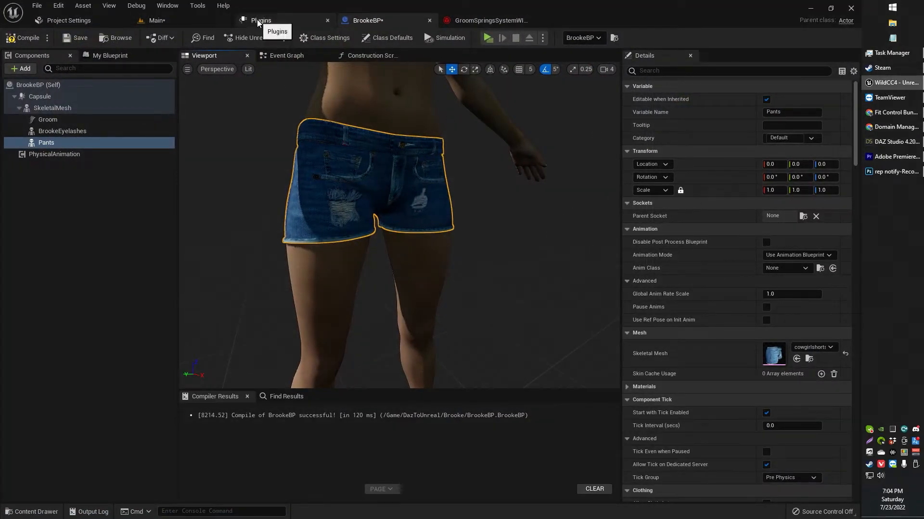
click(157, 20)
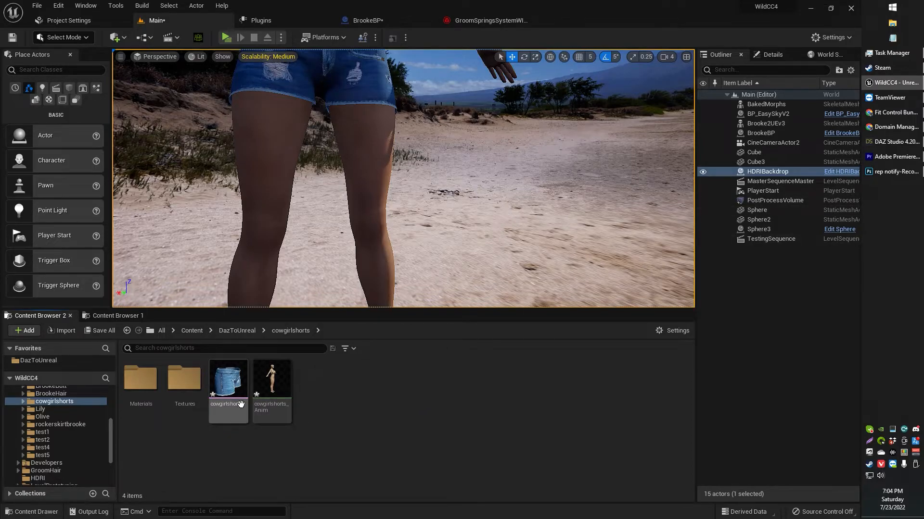
Re-send the FGCG Shorts to Unreal as 'cowgirlshorts' and accept the FBX export options.
click(228, 379)
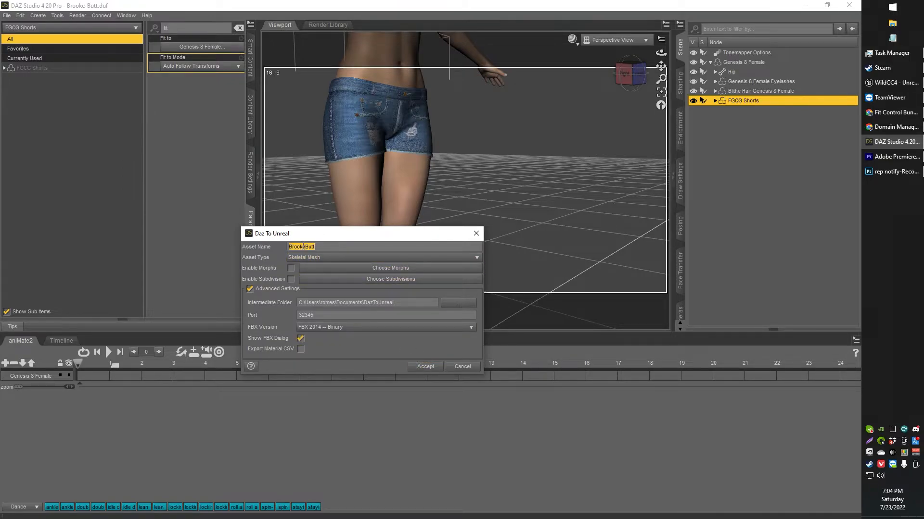
text(cowgirlshorts)
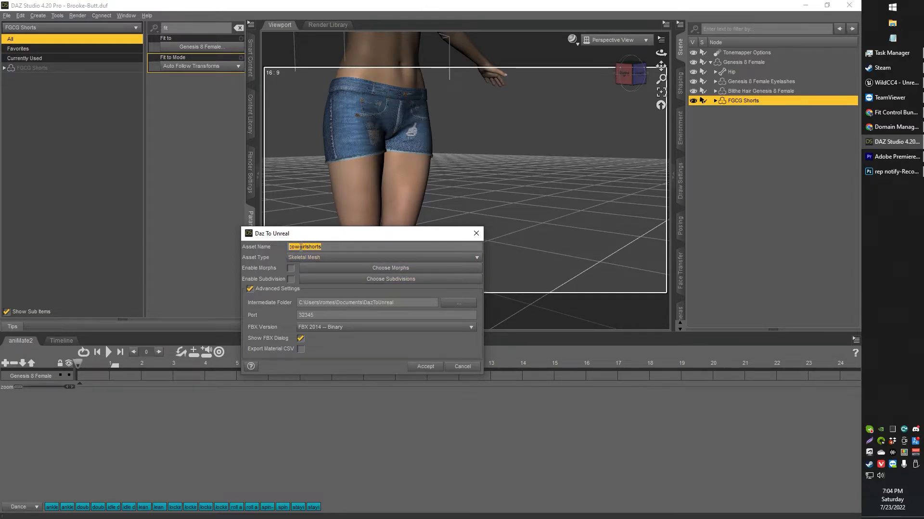
click(304, 247)
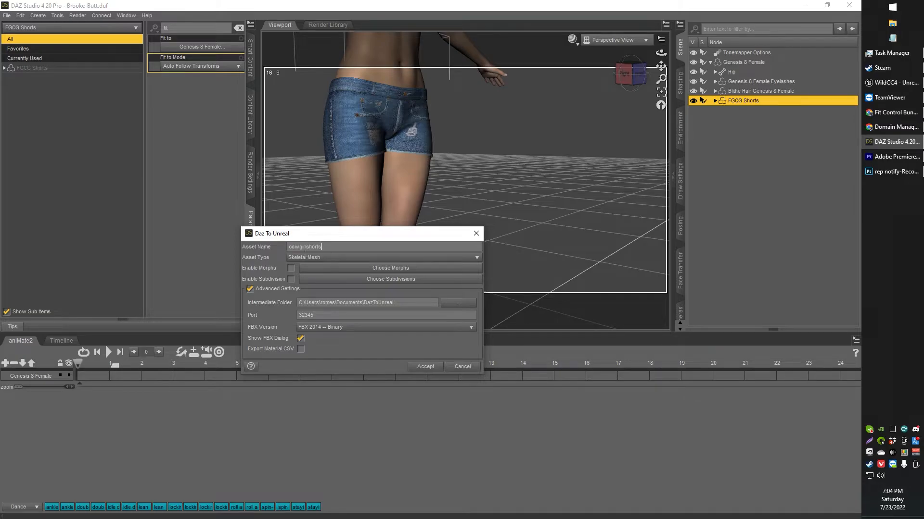
click(425, 366)
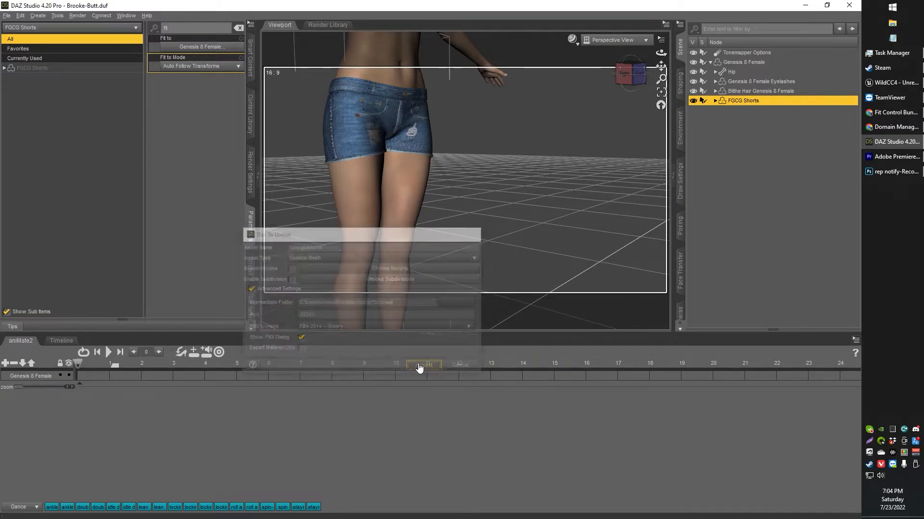
click(524, 359)
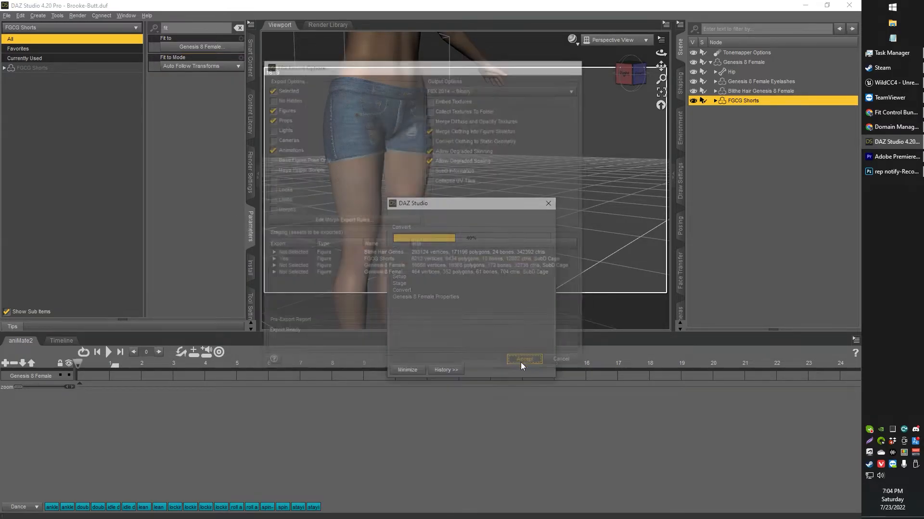
click(523, 359)
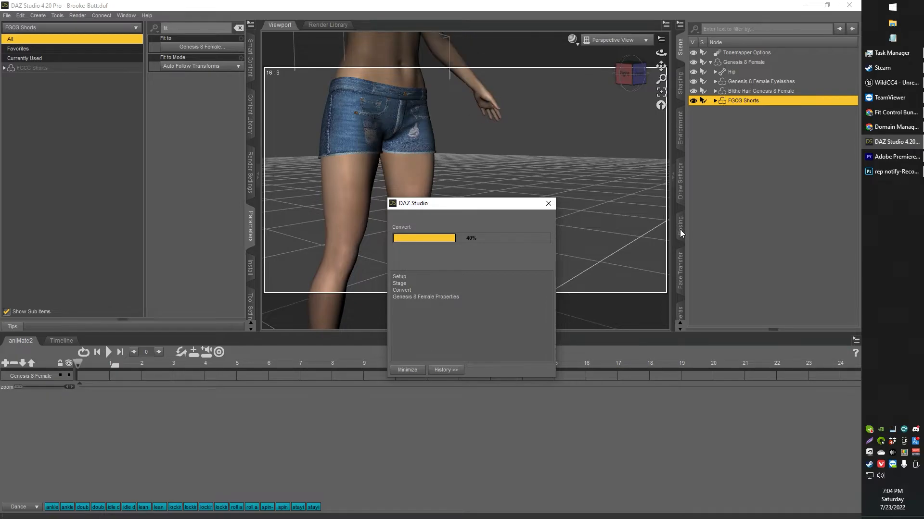
mouse_move(702, 226)
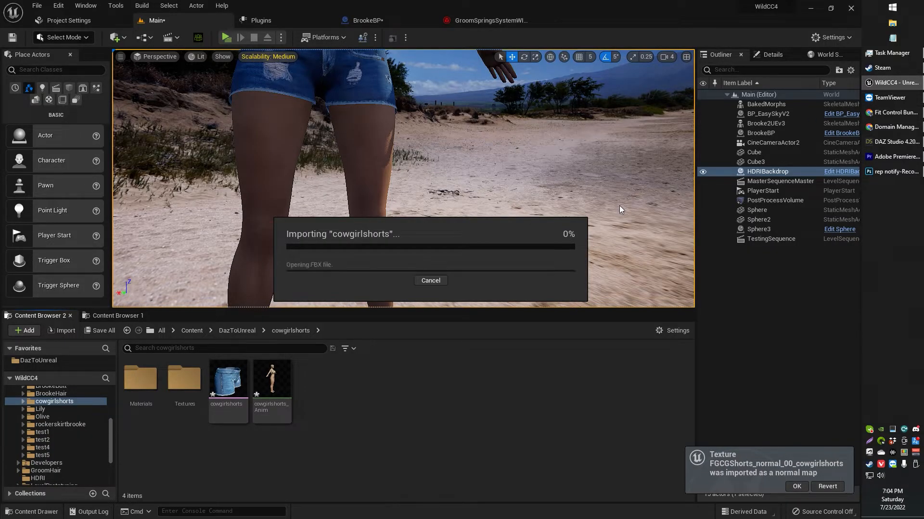
Select the reimported cowgirlshorts mesh, then the Pants component in BrookeBP.
click(271, 380)
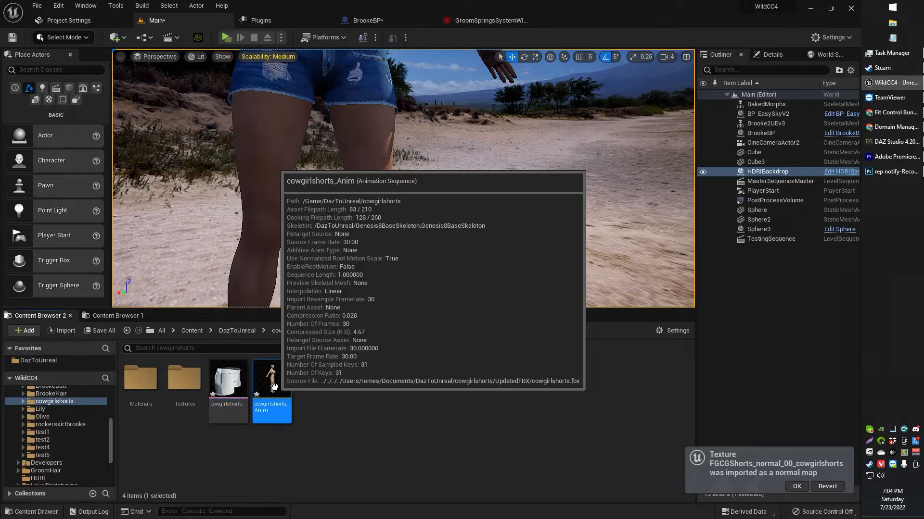
click(228, 380)
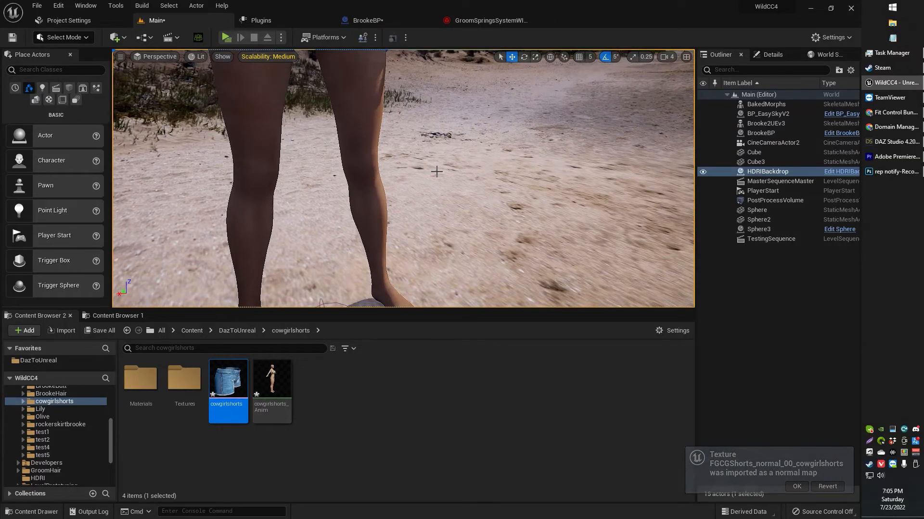
click(225, 37)
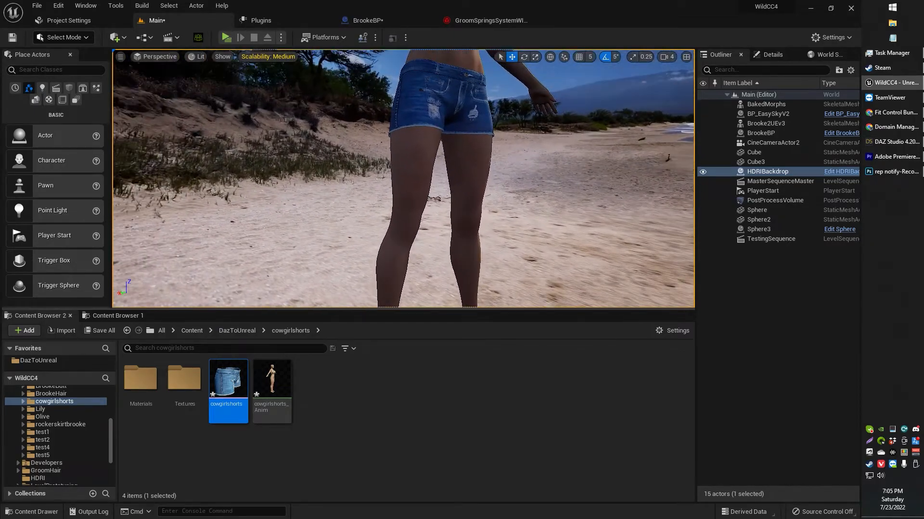
click(366, 20)
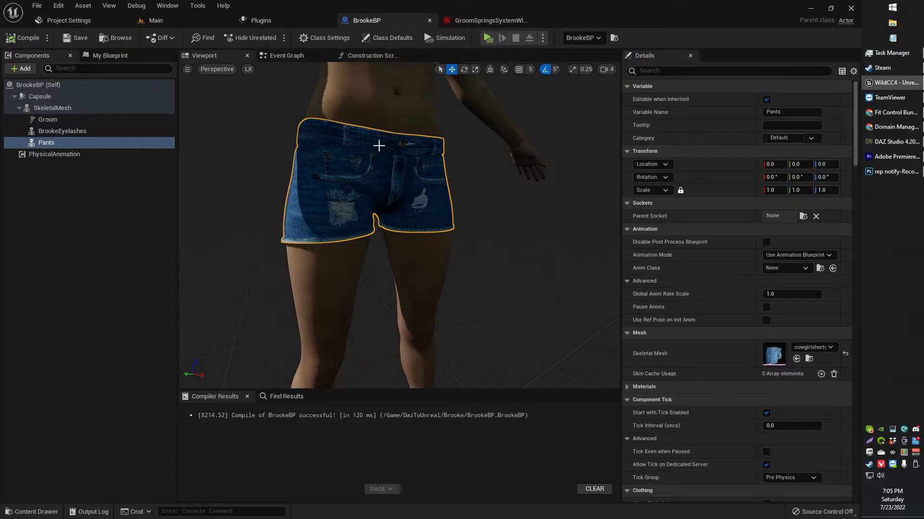
Inspect BrookeBP's Event Graph and the construction script's Pants node, then return to the Main level.
click(285, 55)
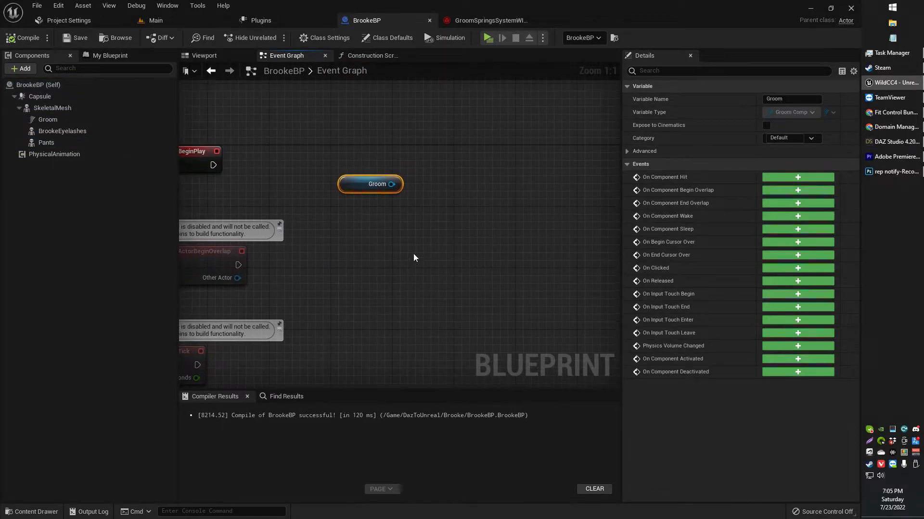
click(371, 56)
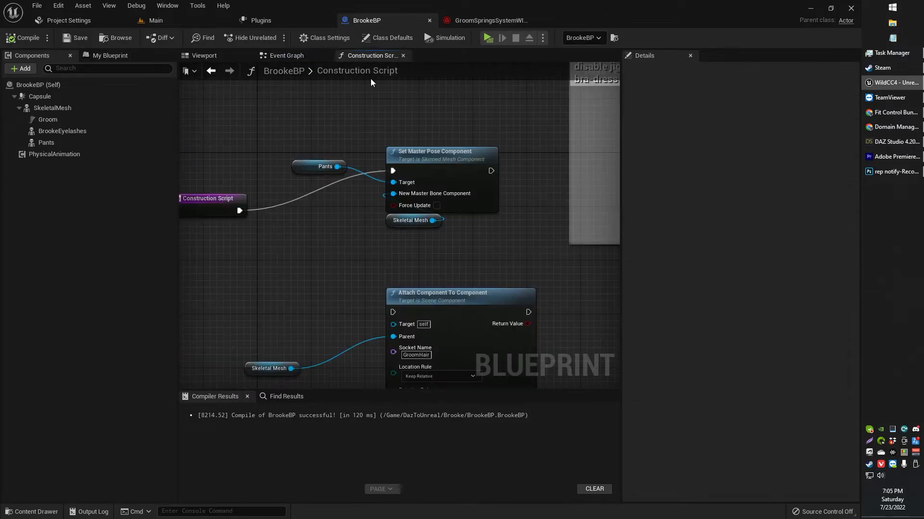
click(325, 166)
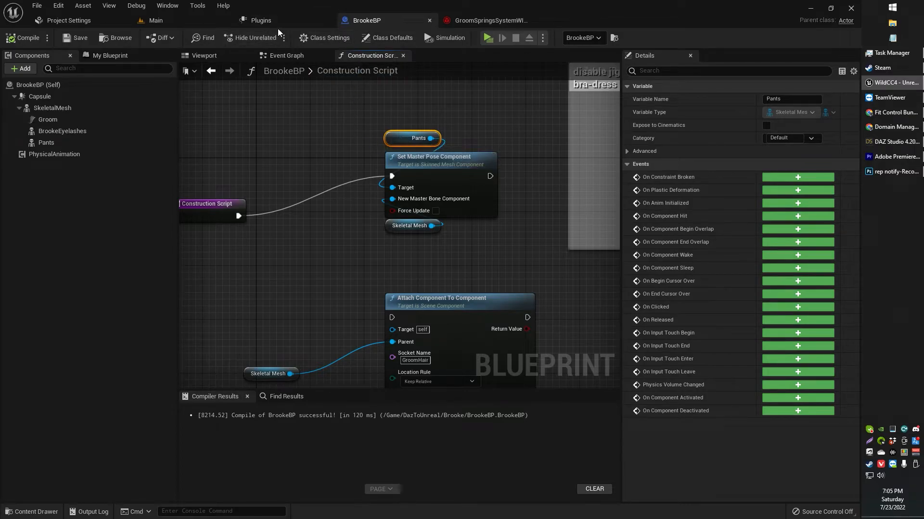
mouse_move(155, 20)
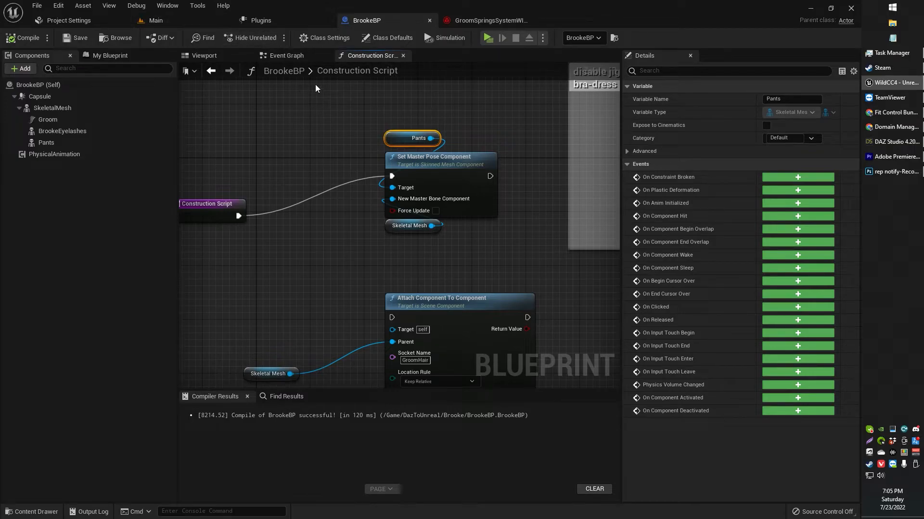
click(155, 20)
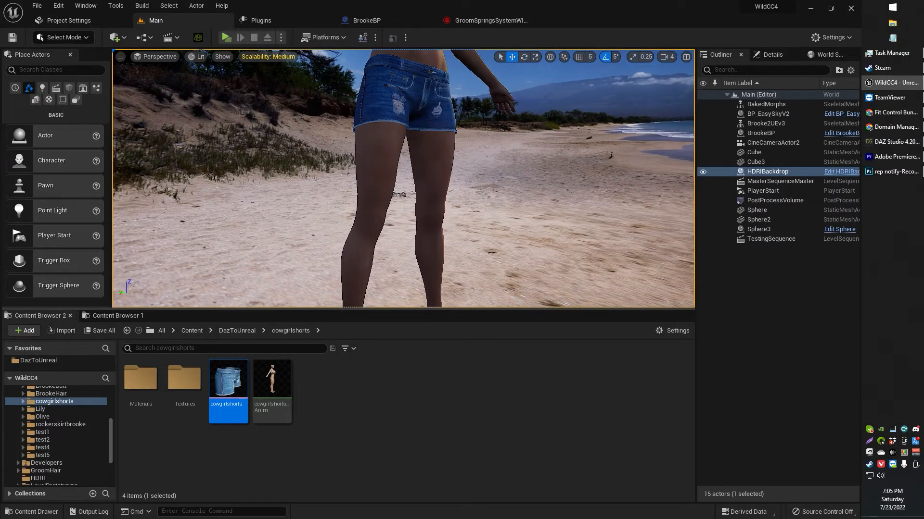
mouse_move(366, 21)
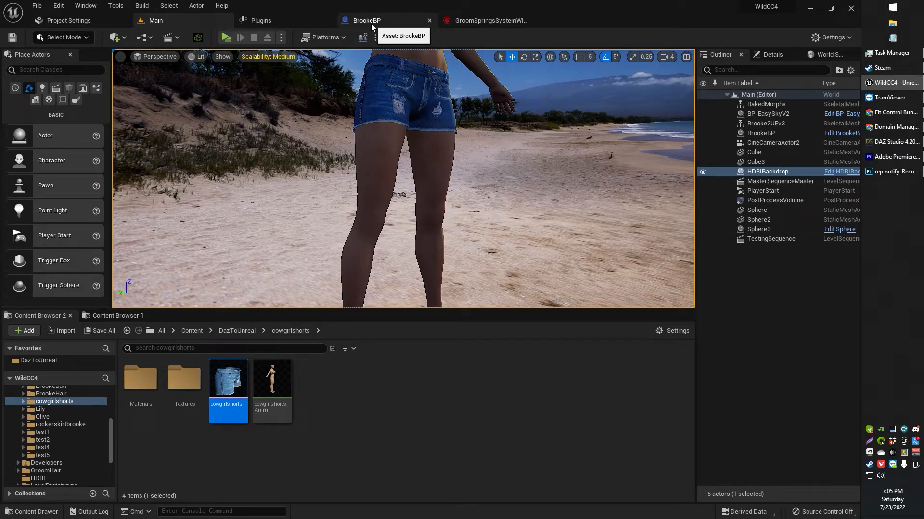
Cycle BrookeBP's Viewport, Event Graph and Construction Script to check the denim shorts and Pants pose setup.
click(365, 20)
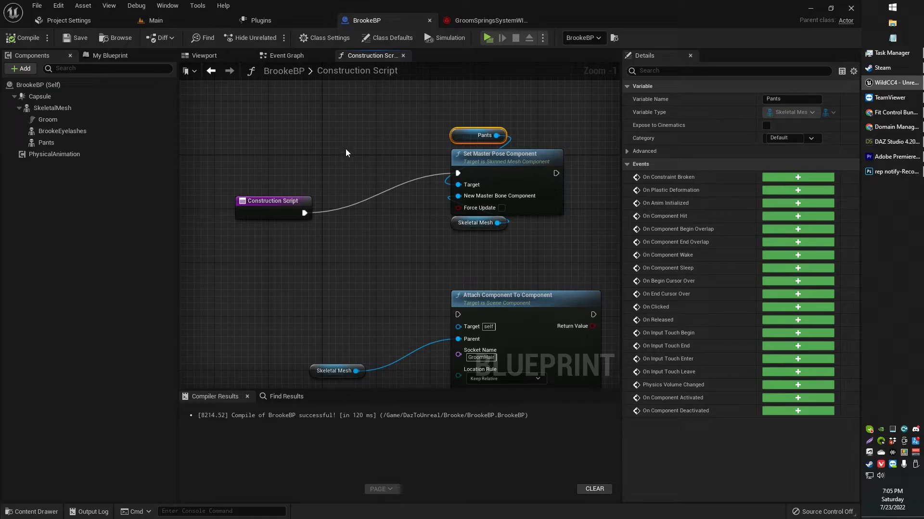
click(203, 55)
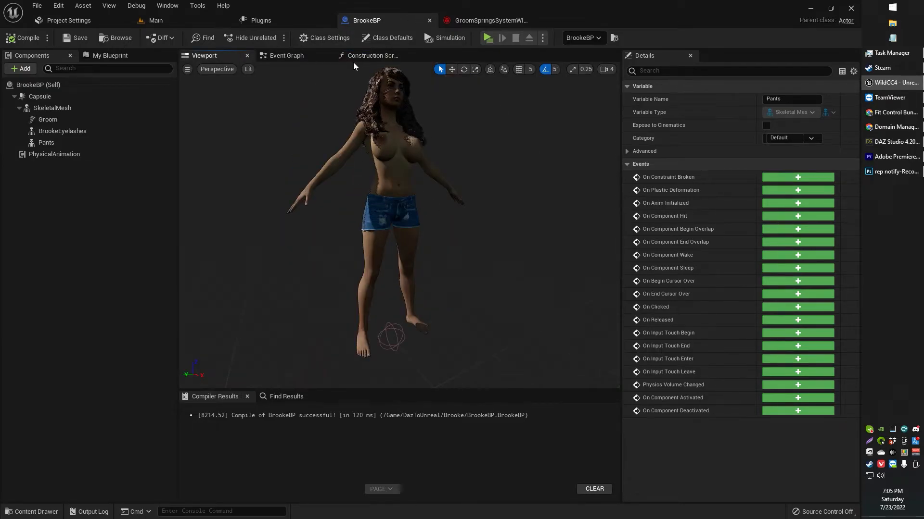
click(371, 55)
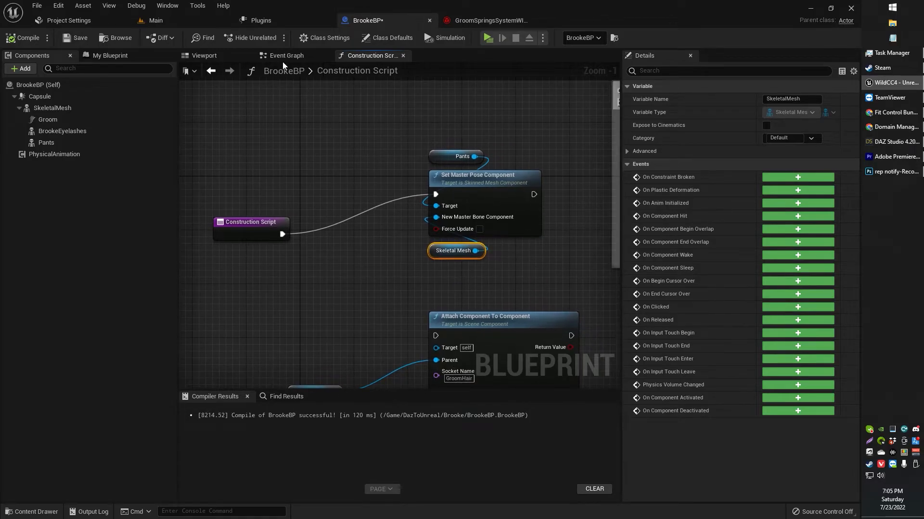
click(287, 55)
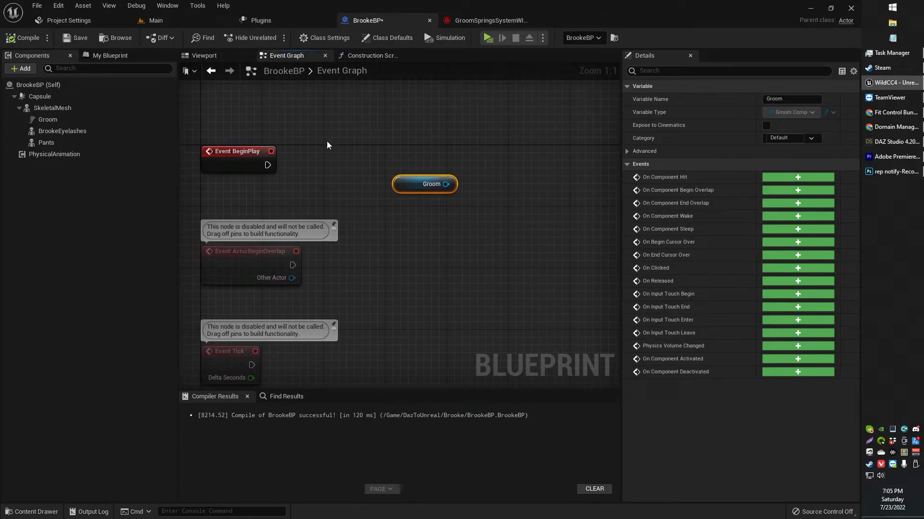
click(370, 55)
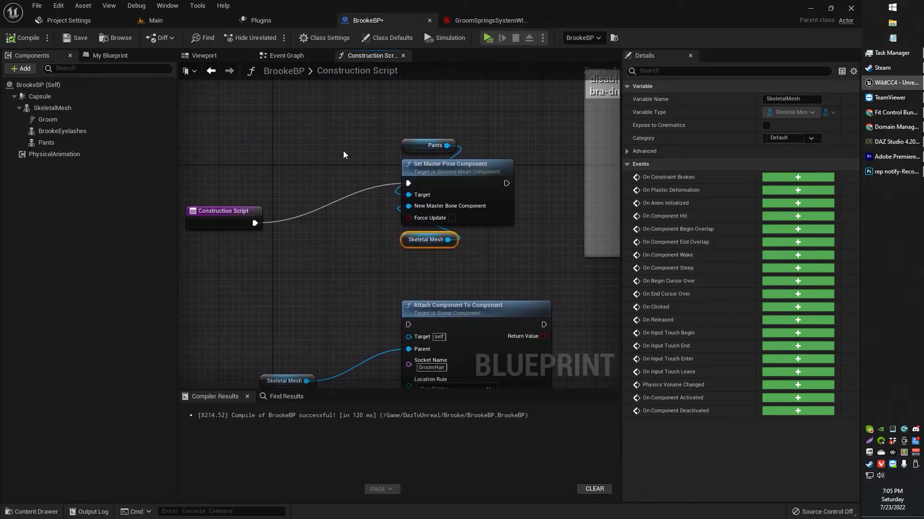
click(204, 55)
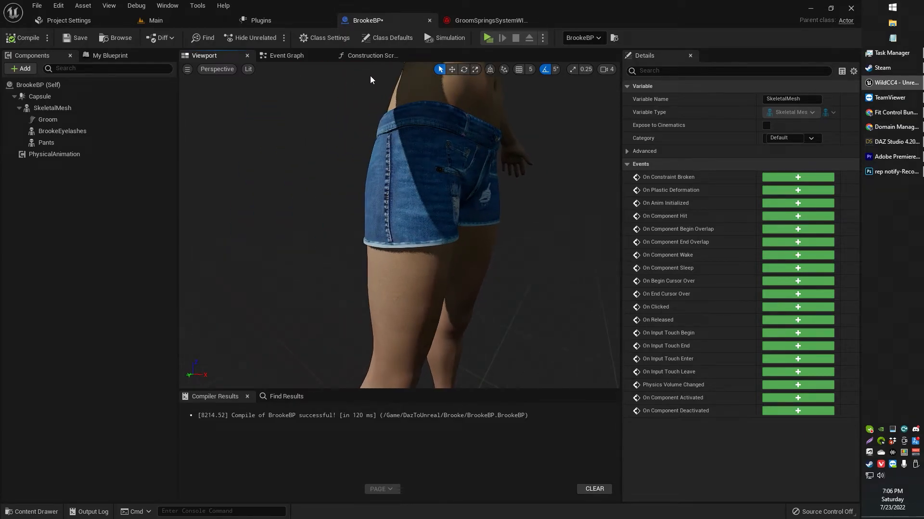
click(371, 55)
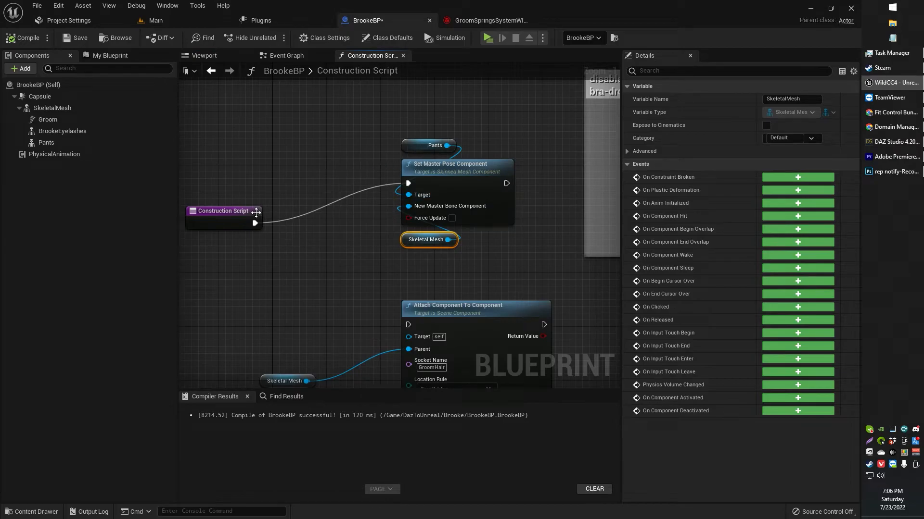
Move Skeletal Mesh below-left of Set Master Pose Component and select the Pants node.
drag(223, 210, 236, 183)
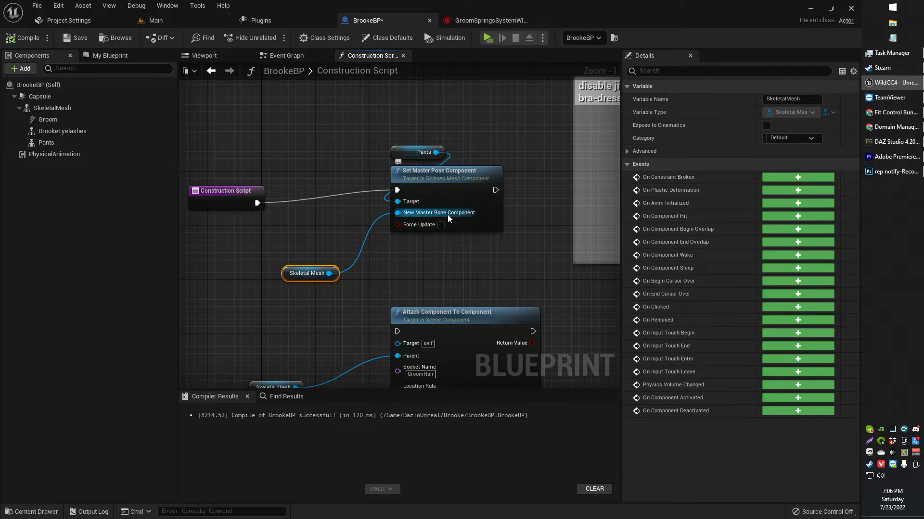
mouse_move(53, 108)
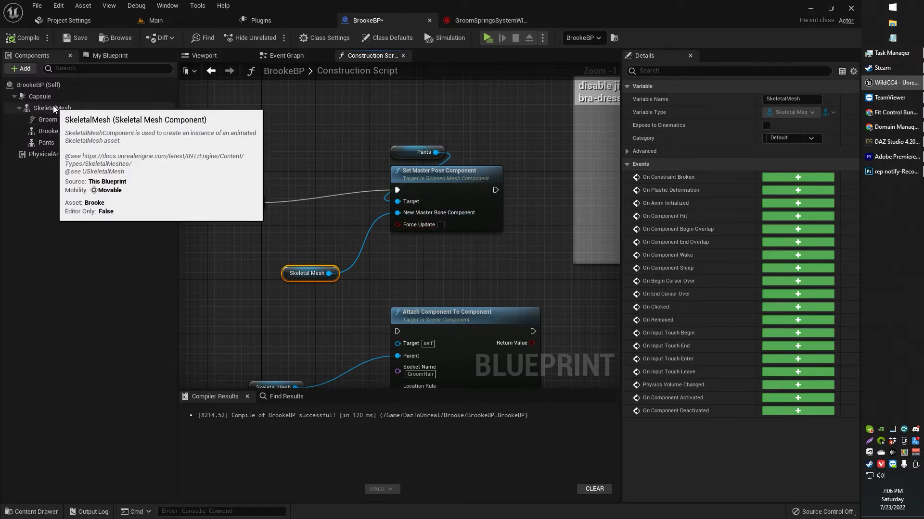
click(203, 55)
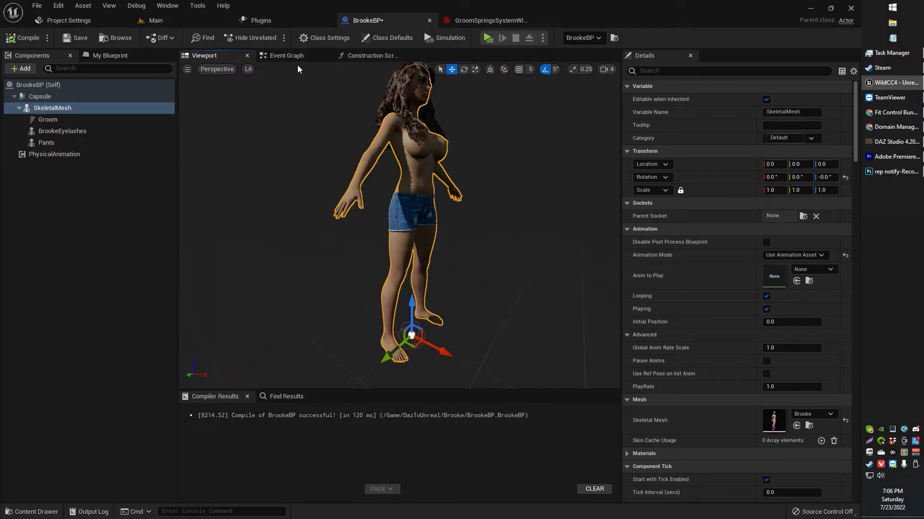
click(370, 55)
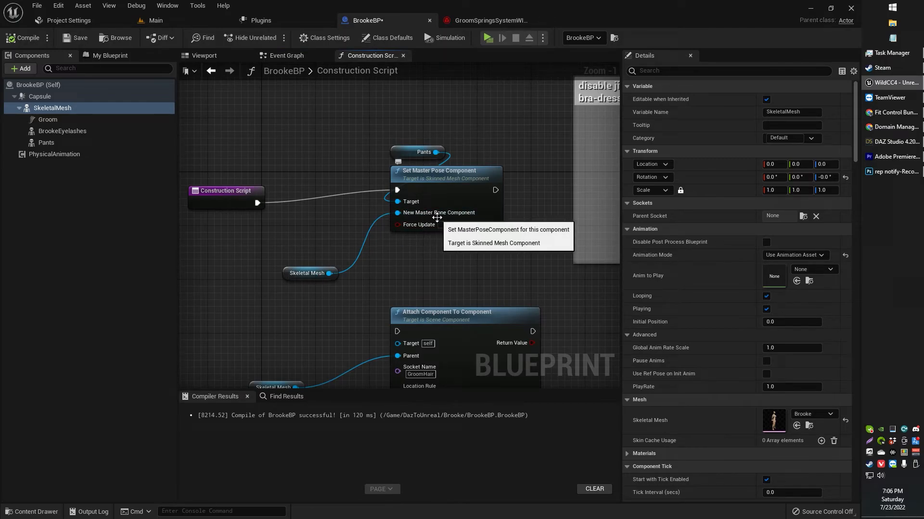
click(323, 105)
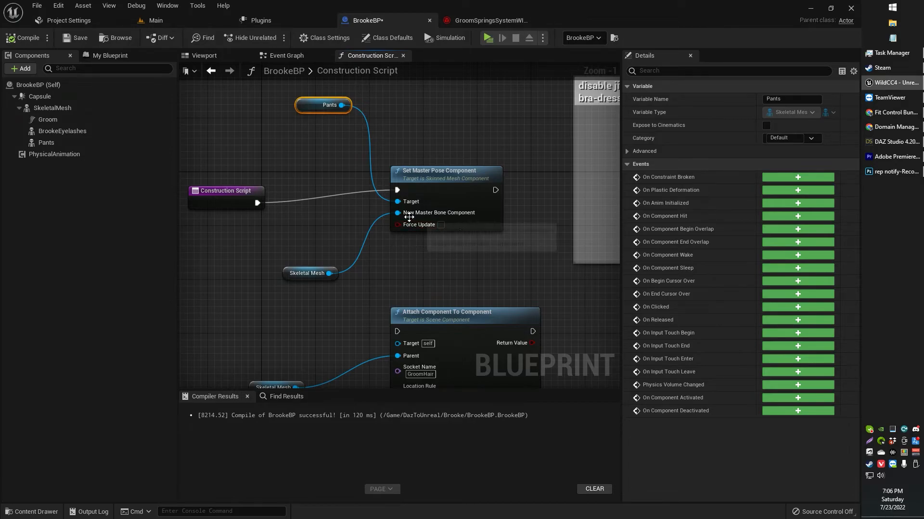
mouse_move(349, 215)
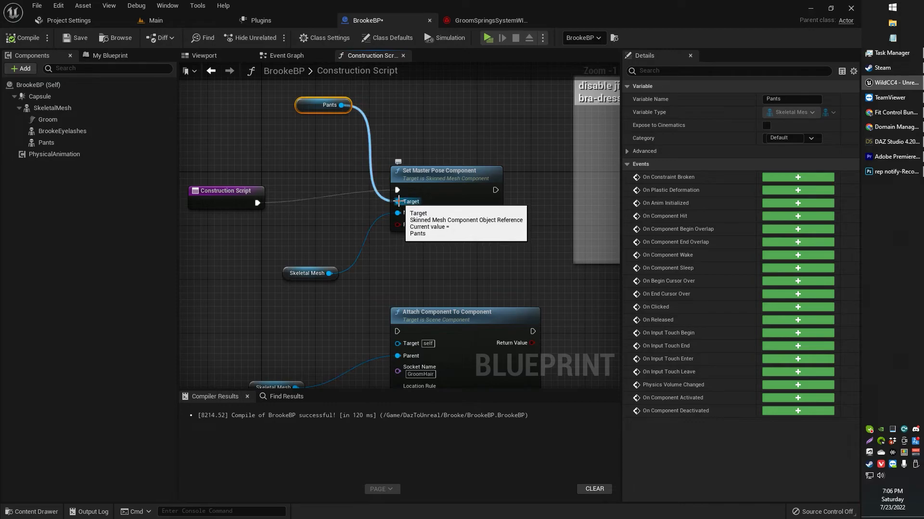
click(63, 131)
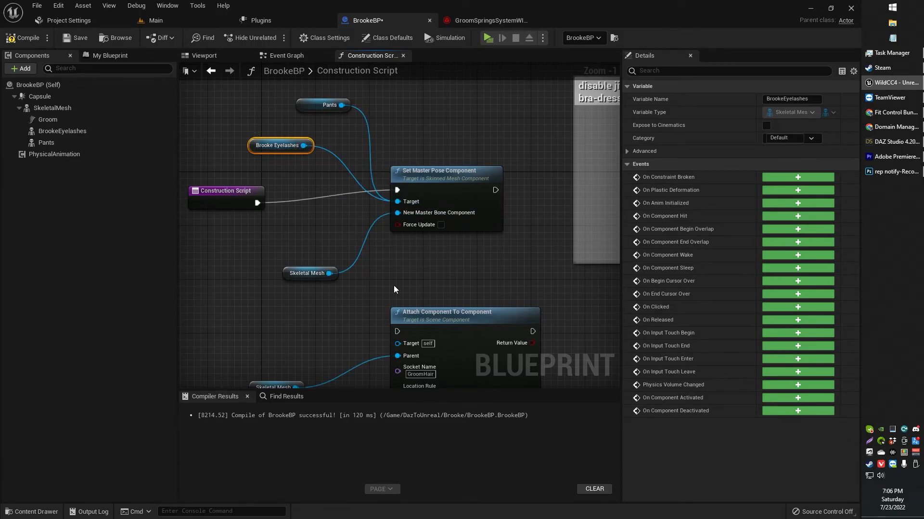
click(203, 54)
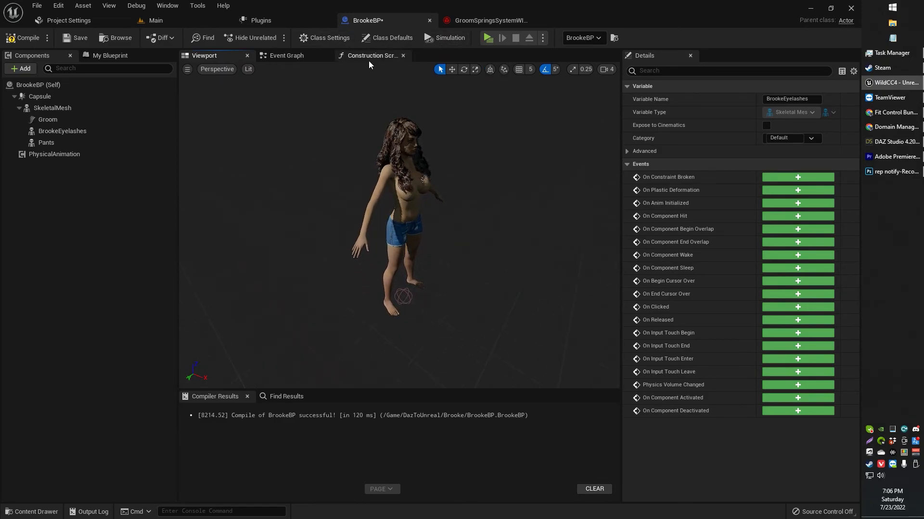
click(371, 55)
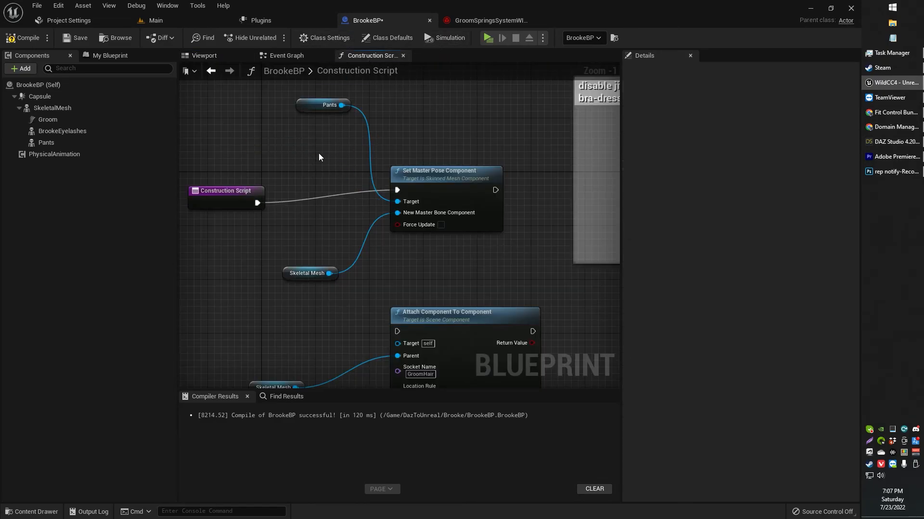